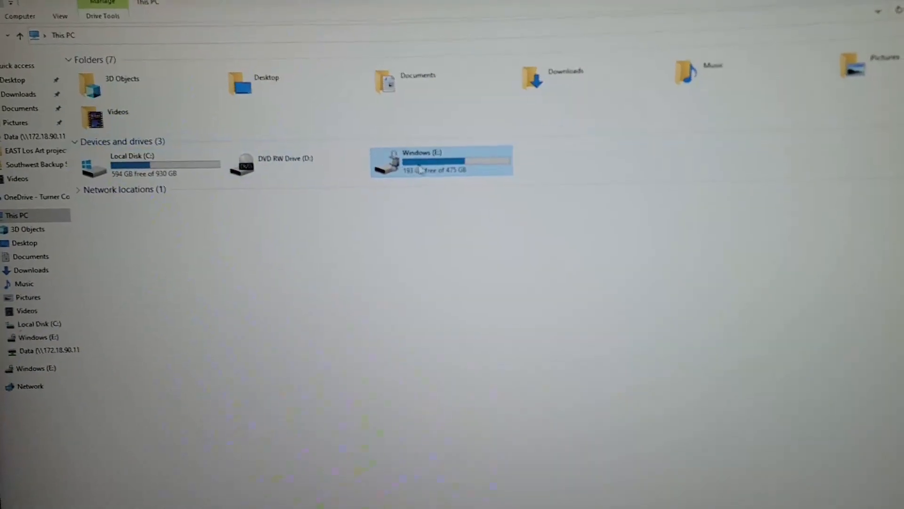
# Step: Open the Windows (E:) drive from This PC's Devices and drives list
pyautogui.doubleClick(441, 160)
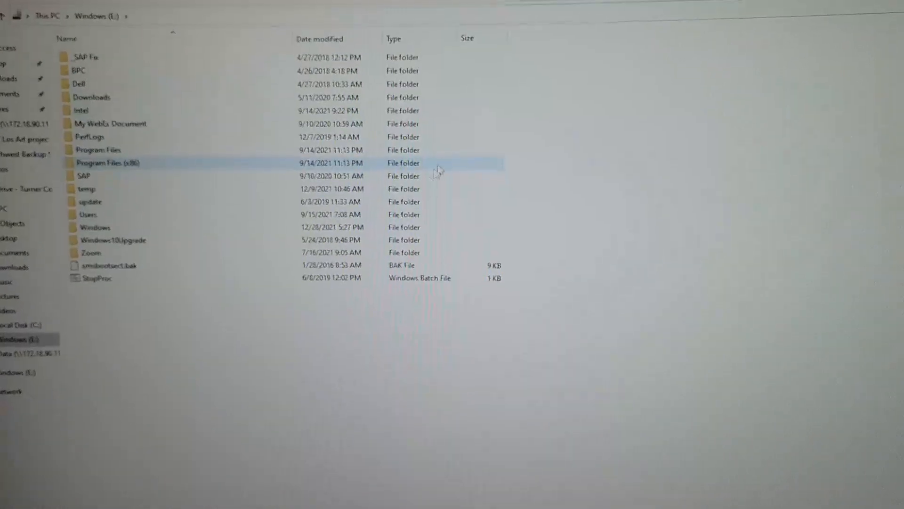